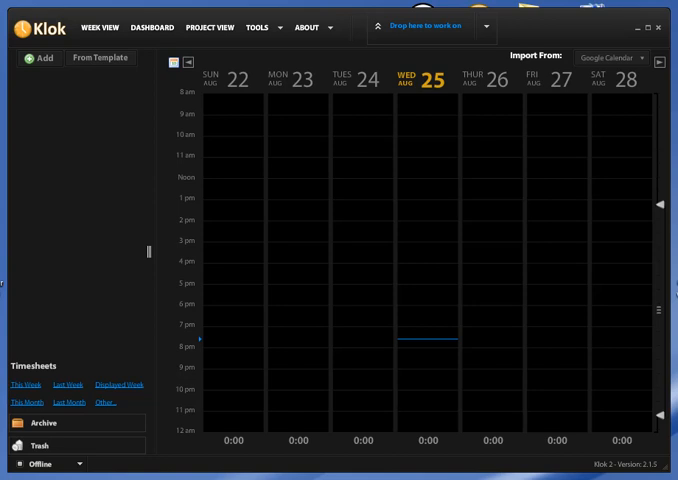
mouse_move(140, 246)
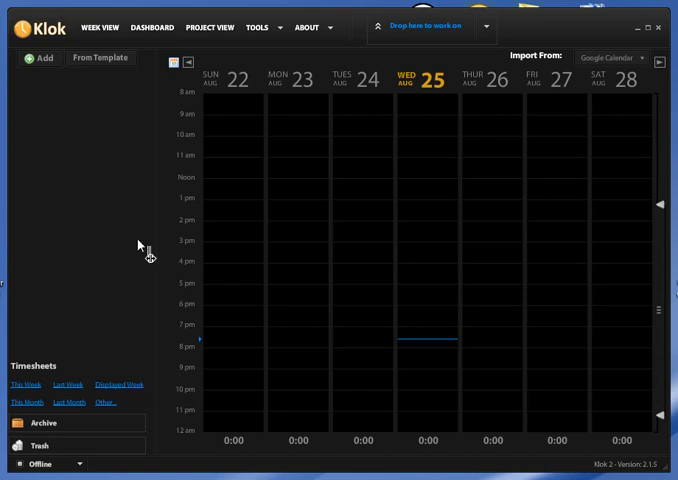
Add a new, unnamed project to the empty Klok project list.
left_click(40, 57)
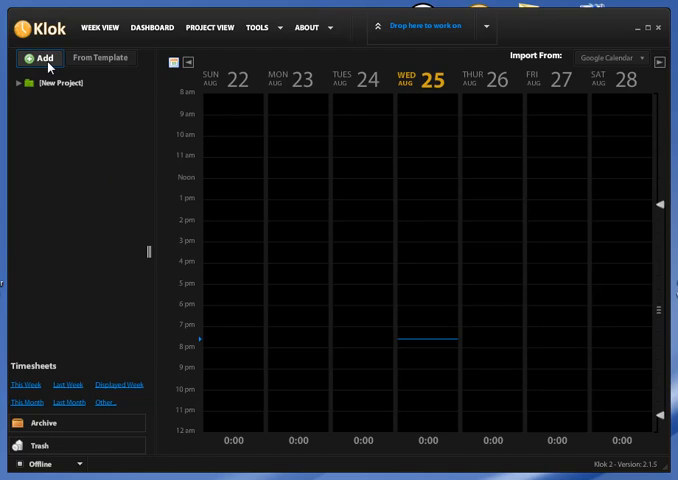
Name the first project 'Project One' and add a second new project.
left_click(60, 83)
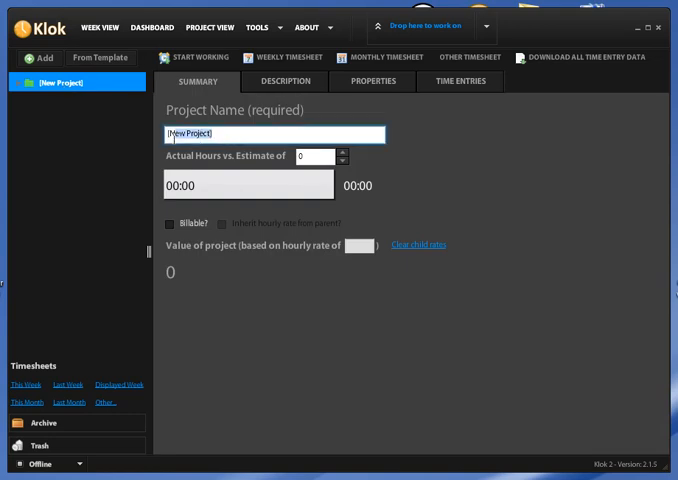
type("Pro")
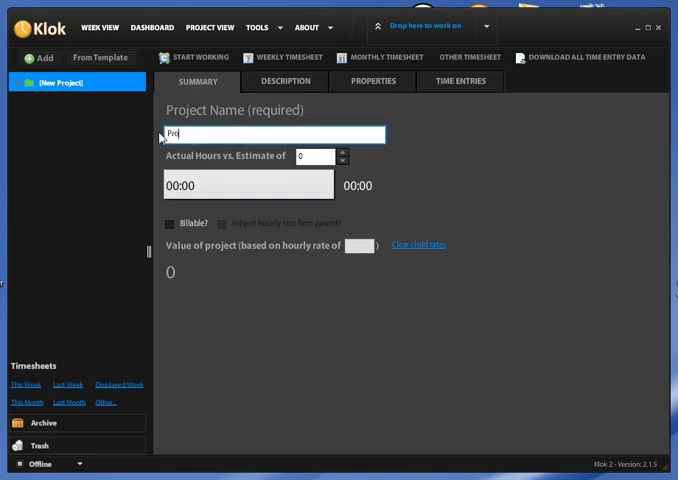
type("Project One")
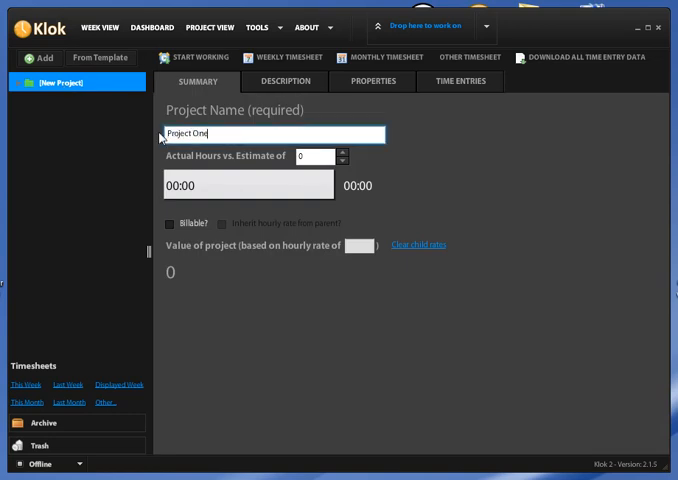
mouse_move(112, 150)
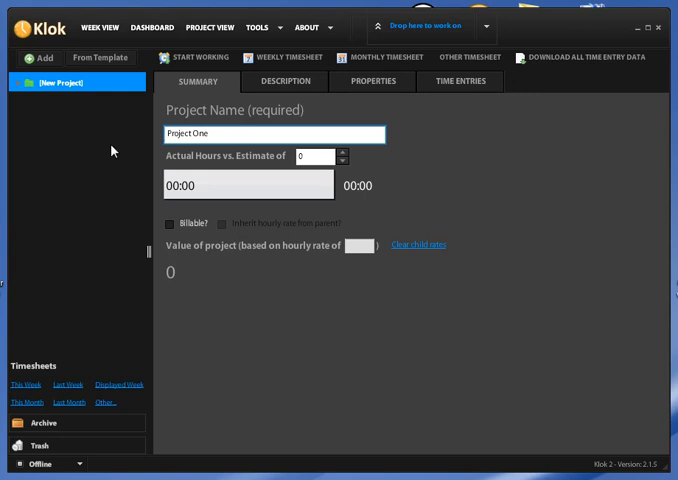
left_click(40, 57)
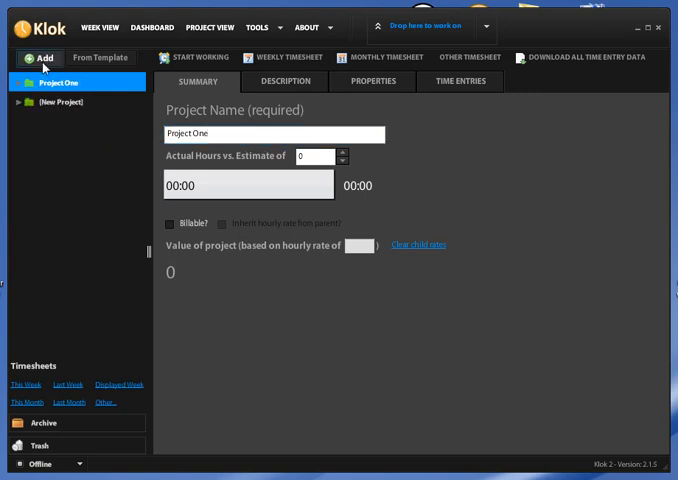
Select the second new project and rename it 'Project Two'.
left_click(60, 101)
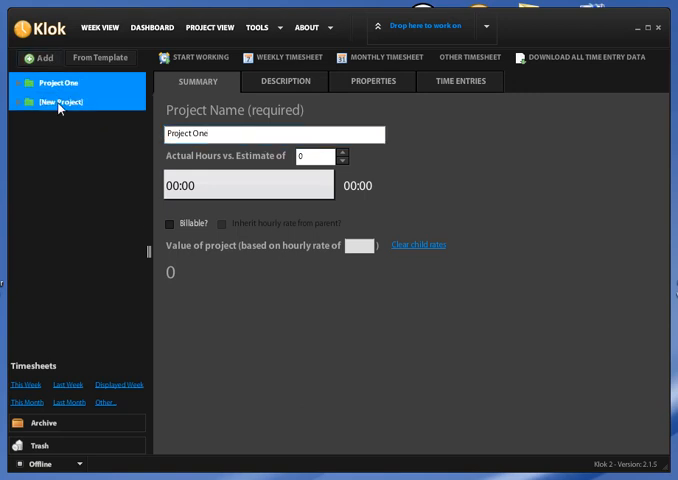
left_click(63, 101)
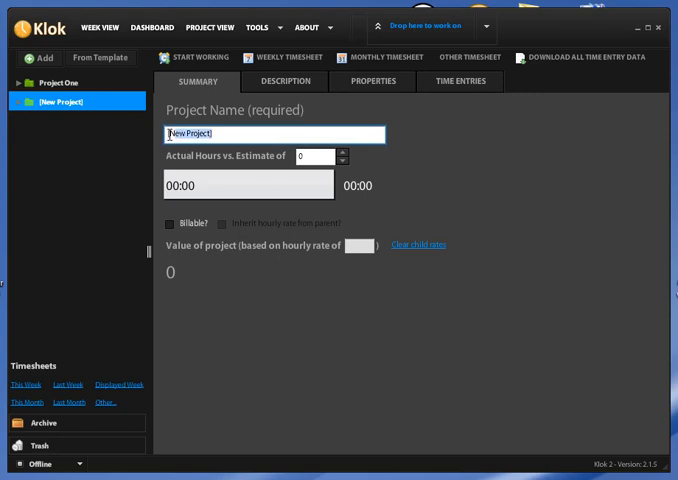
type("P")
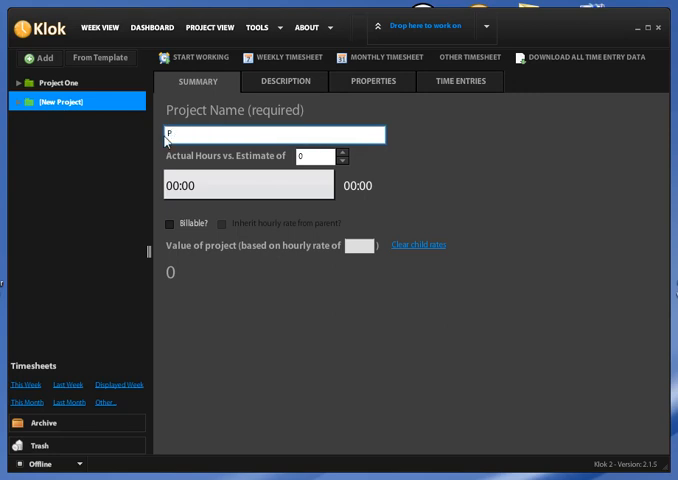
type("roject Tow")
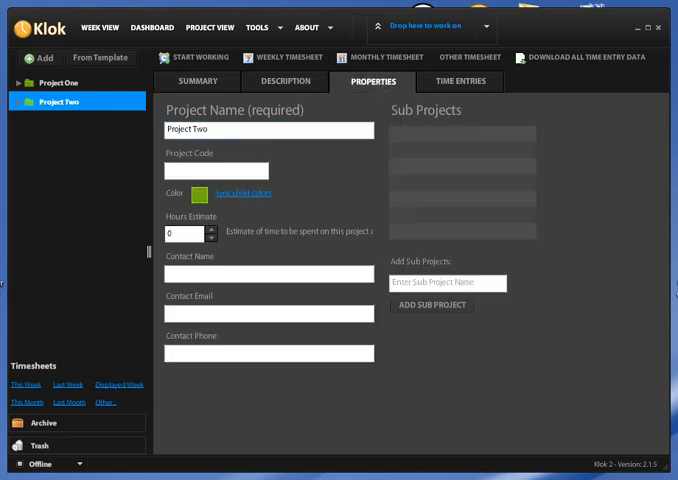
Change Project Two's colour from green to dark blue 0033CC.
left_click(201, 193)
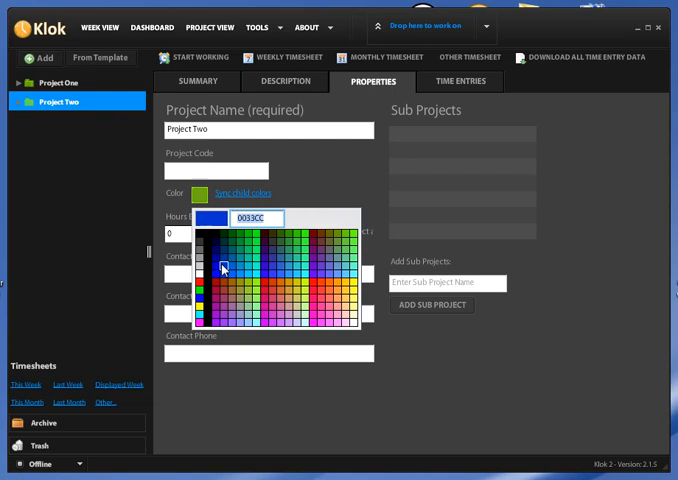
left_click(223, 263)
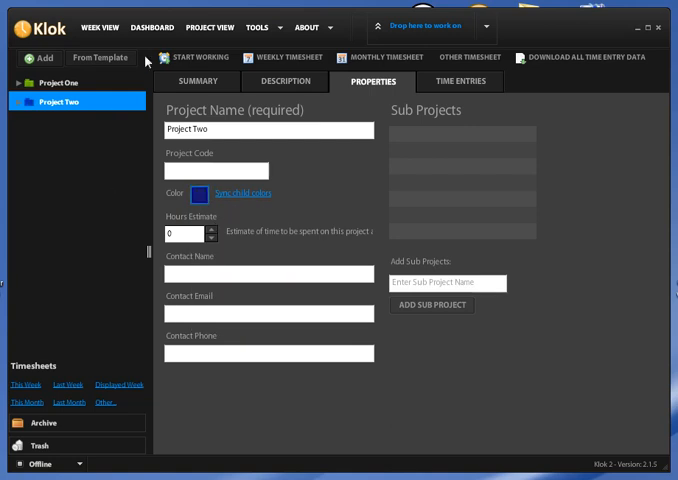
left_click(99, 27)
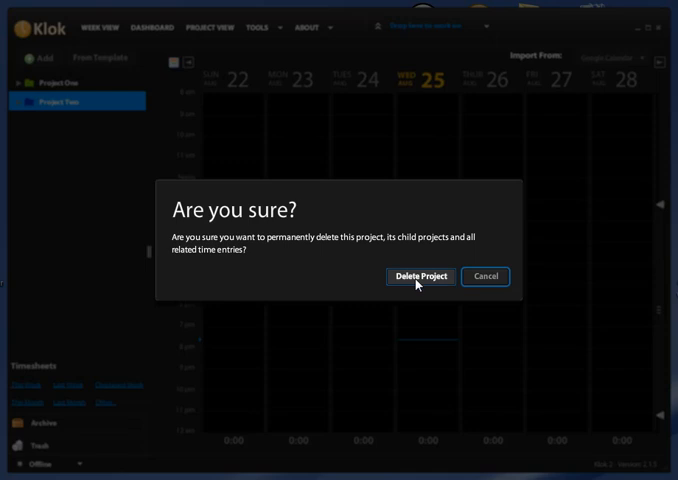
Confirm permanently deleting Project Two, leaving only Project One.
left_click(420, 276)
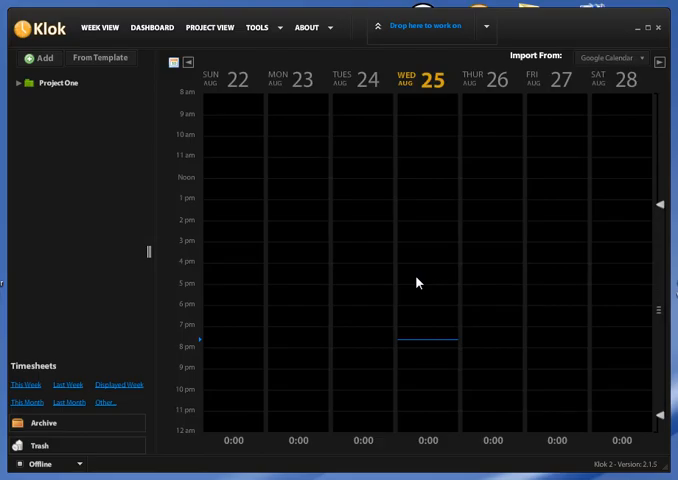
mouse_move(112, 258)
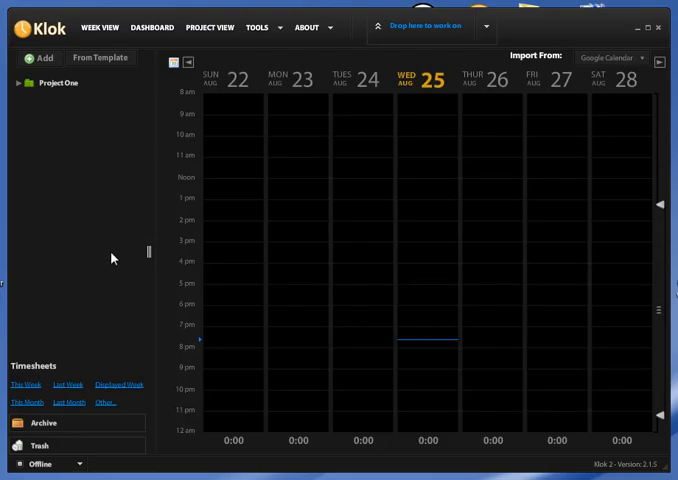
Delete Project One from its context menu and confirm the deletion.
left_click(58, 83)
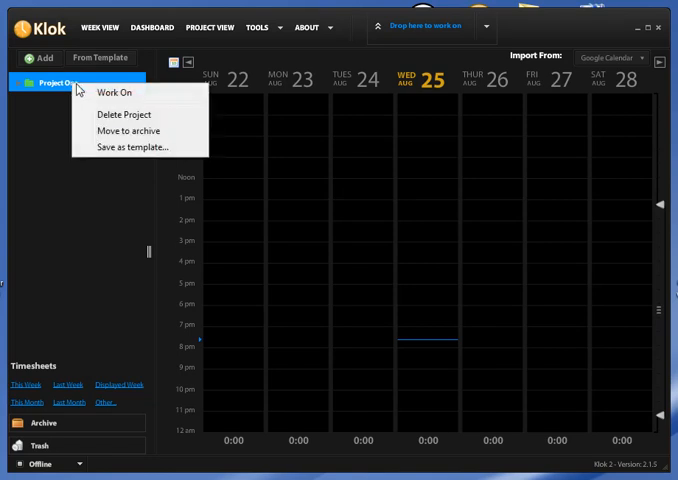
left_click(123, 114)
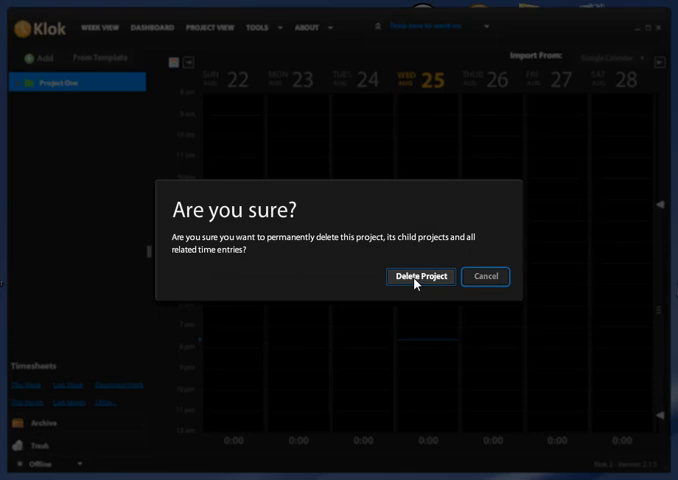
left_click(420, 276)
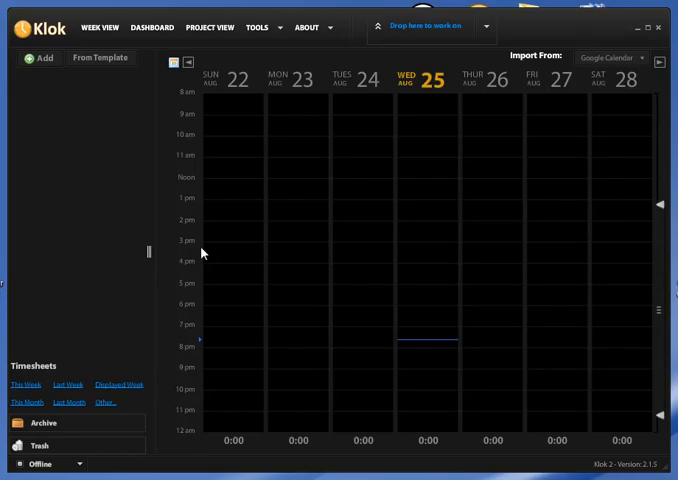
mouse_move(72, 207)
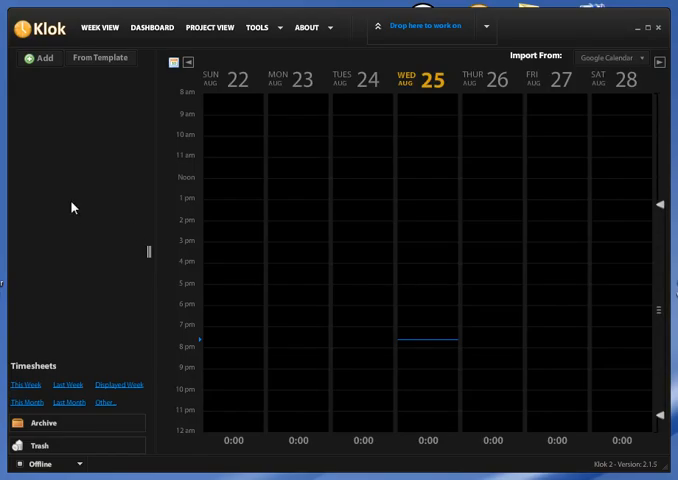